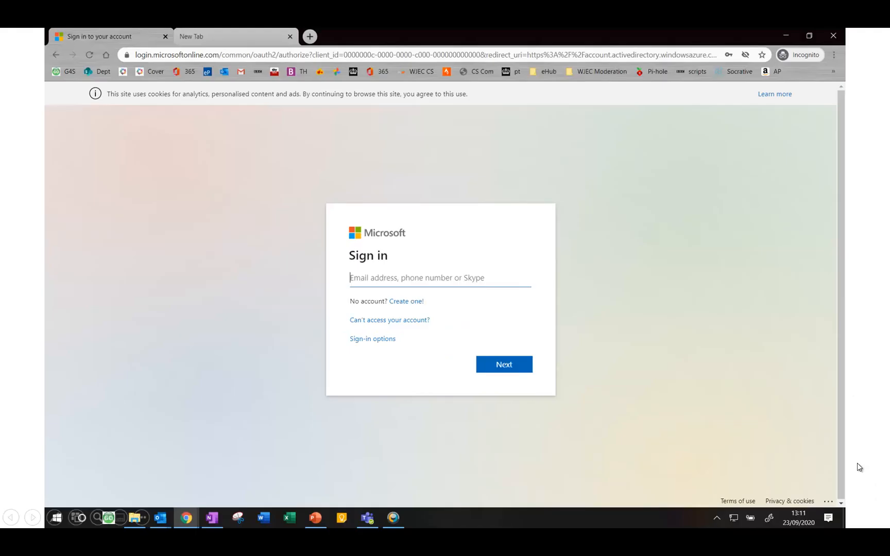
{"action": "mouse_move", "coordinate": [879, 452]}
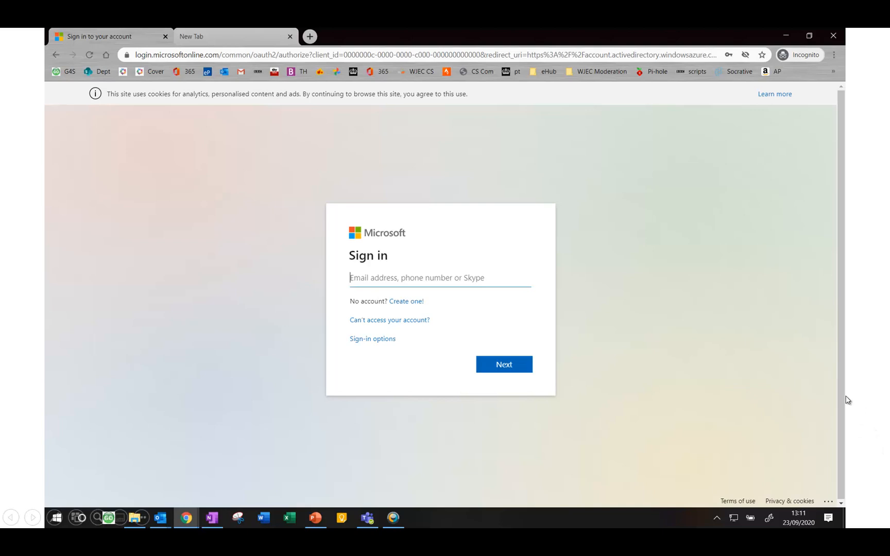
{"action": "mouse_move", "coordinate": [844, 397]}
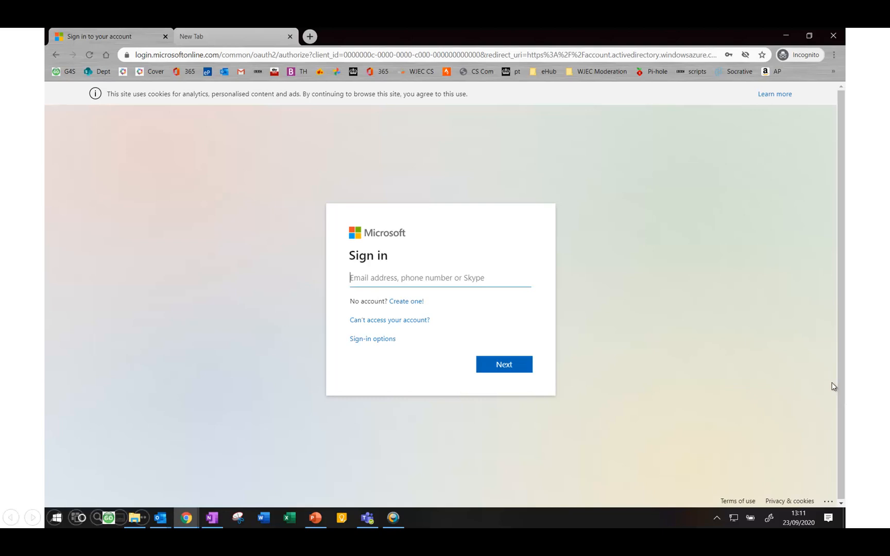
{"action": "mouse_move", "coordinate": [802, 378]}
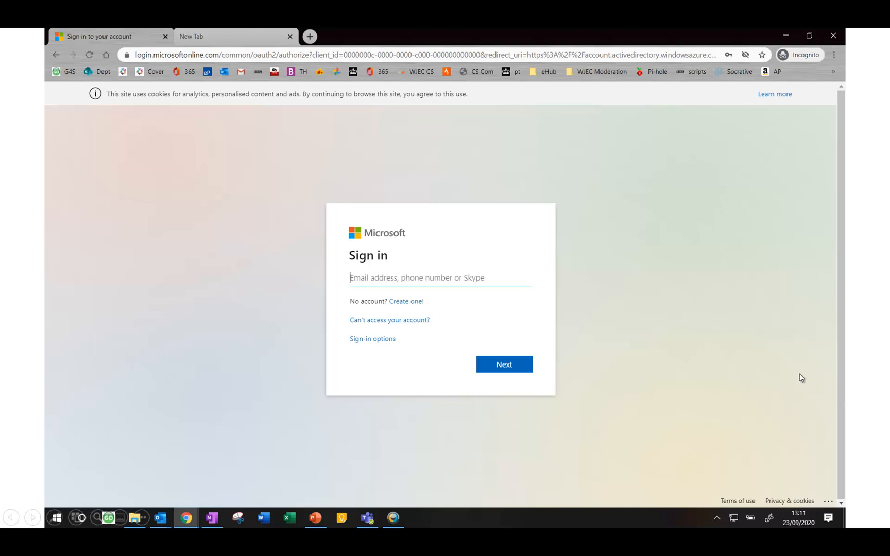
- Sign in to the school account with its email address and password
{"action": "left_click", "coordinate": [503, 364]}
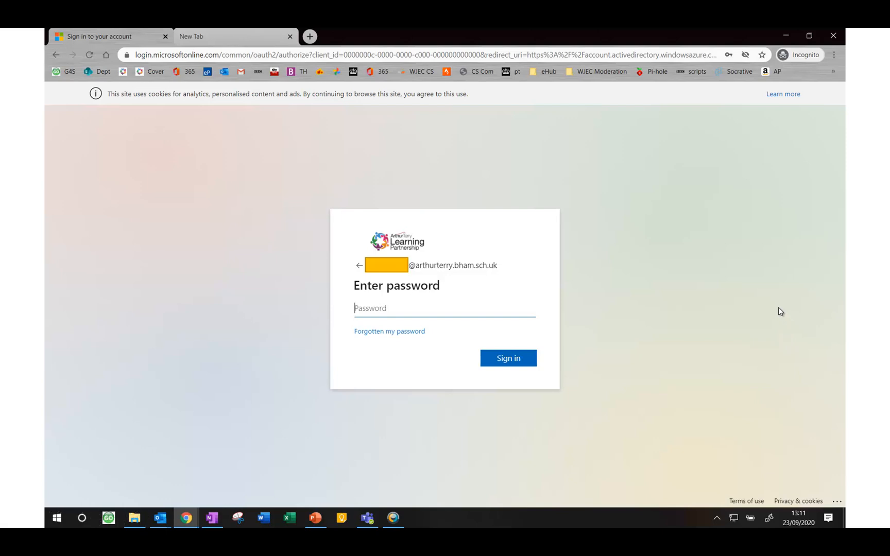
{"action": "left_click", "coordinate": [508, 358]}
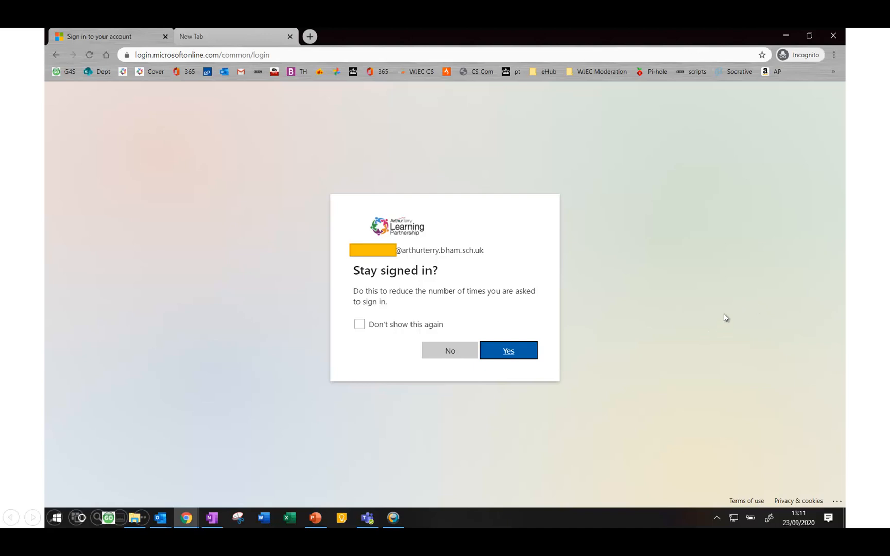
{"action": "mouse_move", "coordinate": [716, 303]}
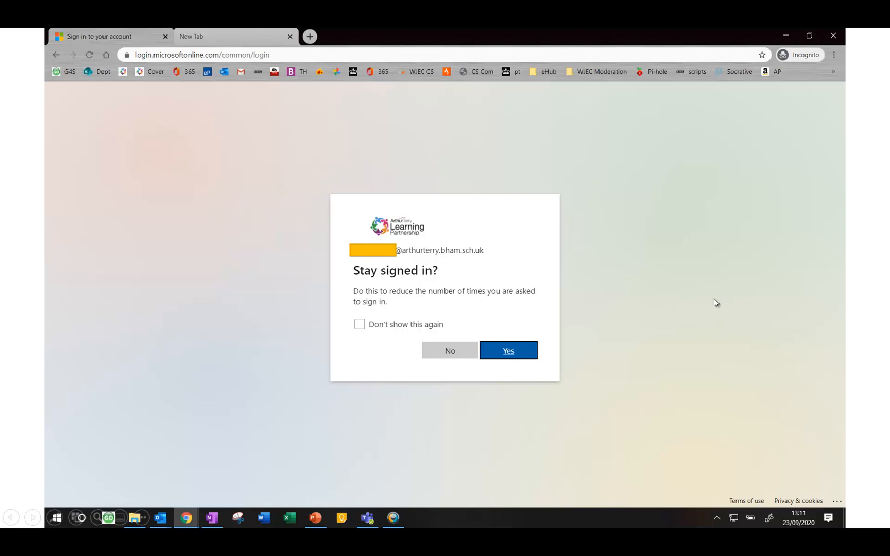
- Answer the 'Stay signed in?' prompt to reach the recovery-options registration page
{"action": "left_click", "coordinate": [507, 351]}
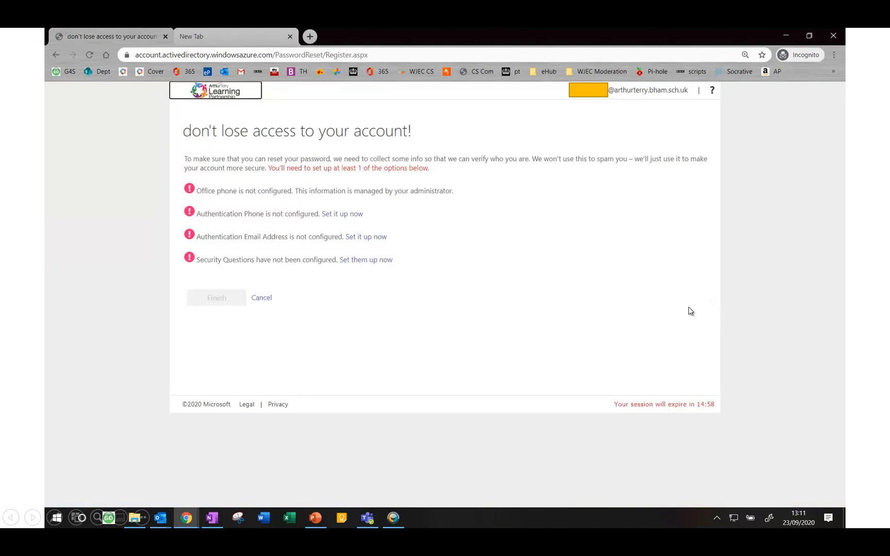
{"action": "mouse_move", "coordinate": [491, 263]}
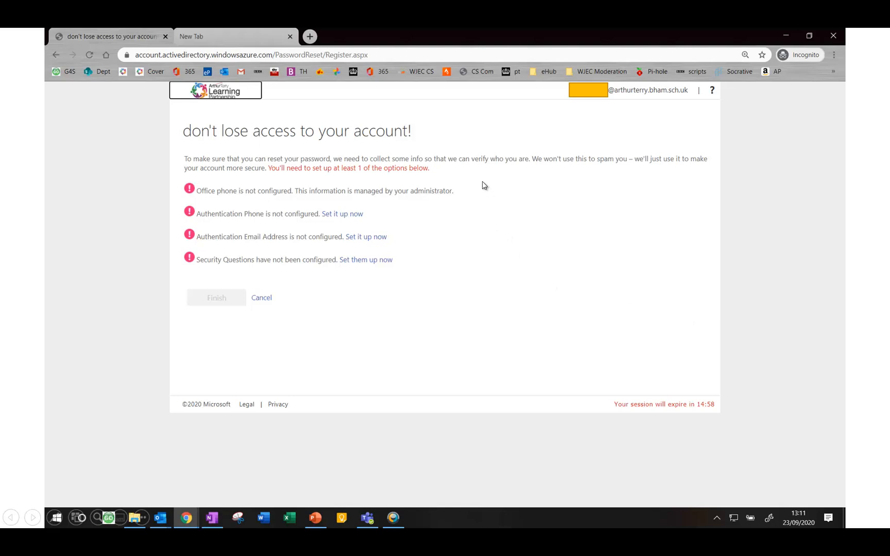
{"action": "mouse_move", "coordinate": [189, 240]}
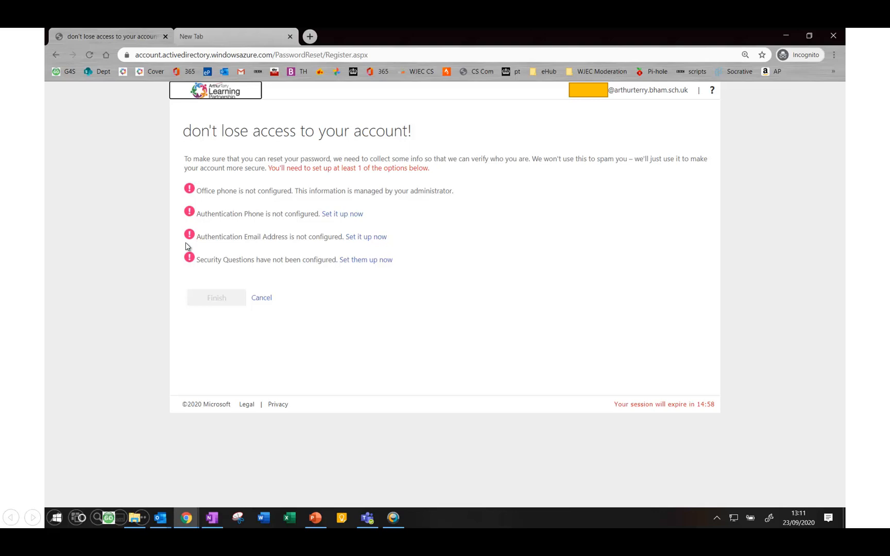
{"action": "mouse_move", "coordinate": [404, 324]}
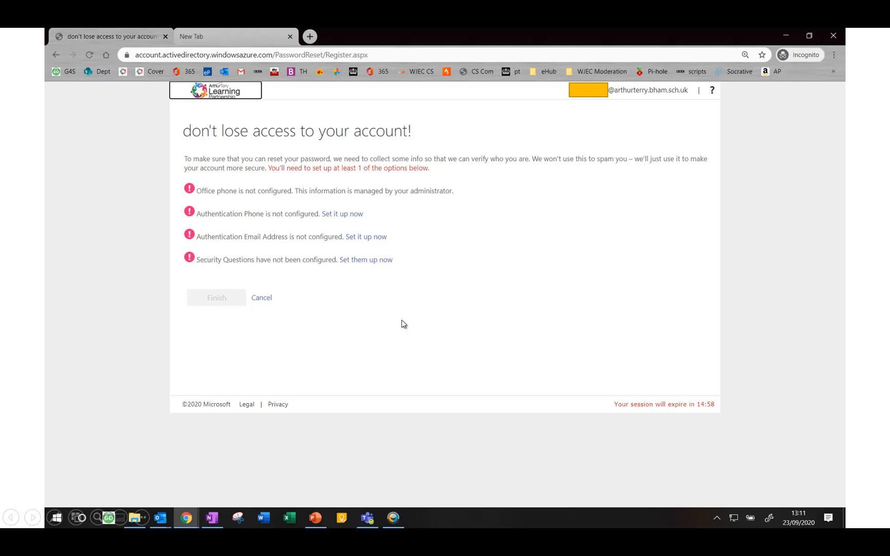
{"action": "mouse_move", "coordinate": [257, 271]}
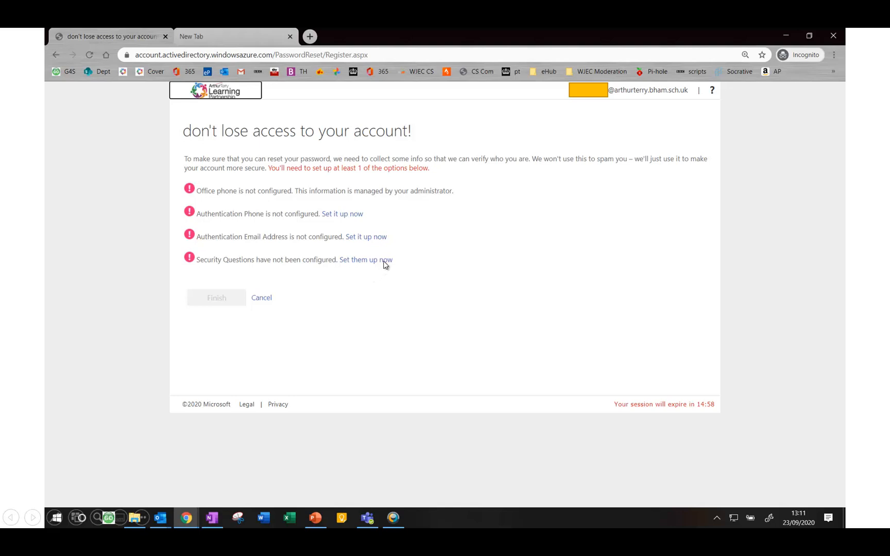
- Set up three security questions with answers, save them, and finish registration
{"action": "left_click", "coordinate": [366, 260]}
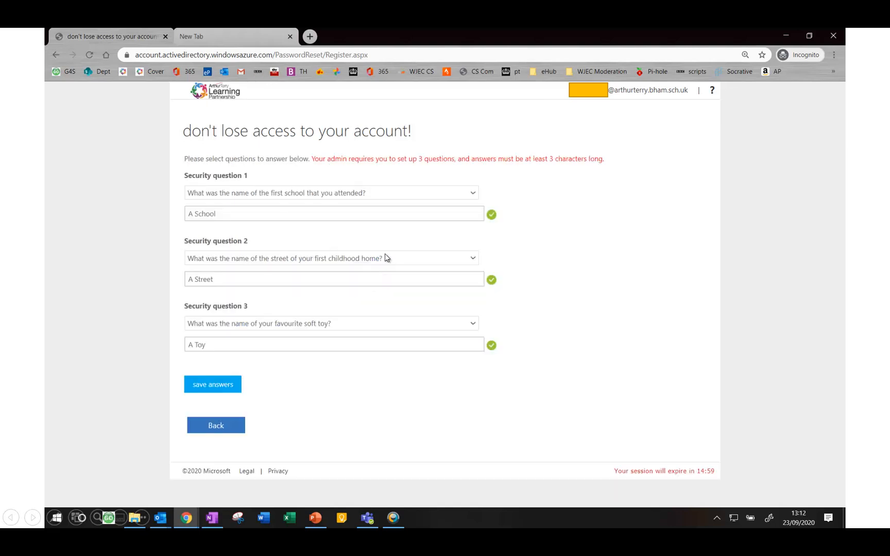
{"action": "mouse_move", "coordinate": [524, 211]}
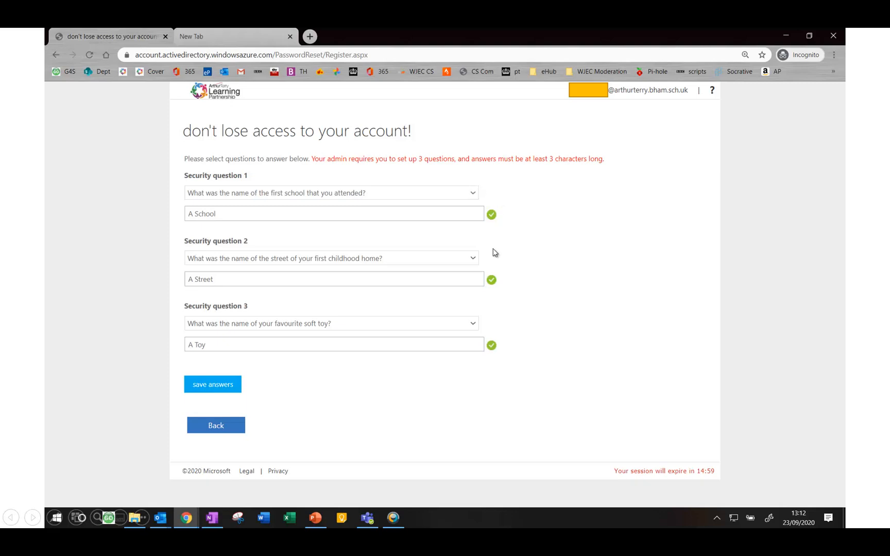
{"action": "mouse_move", "coordinate": [489, 323]}
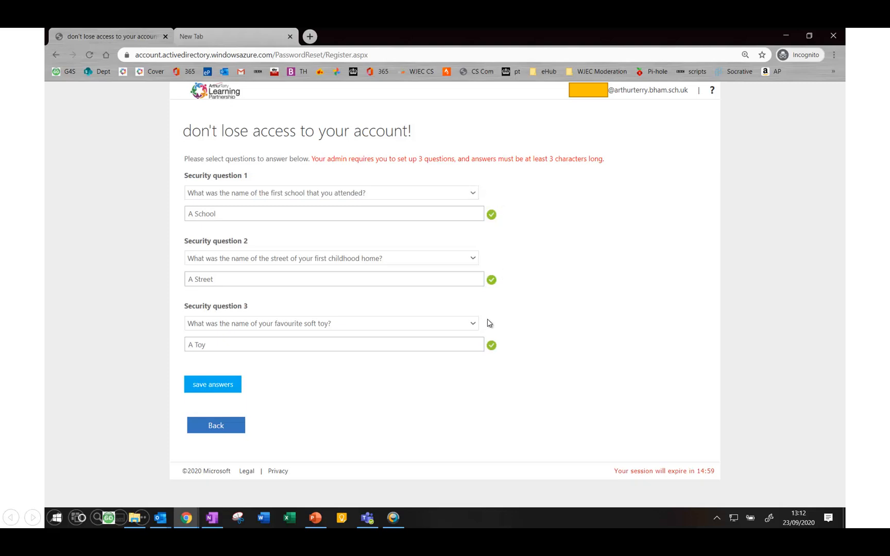
{"action": "mouse_move", "coordinate": [532, 261]}
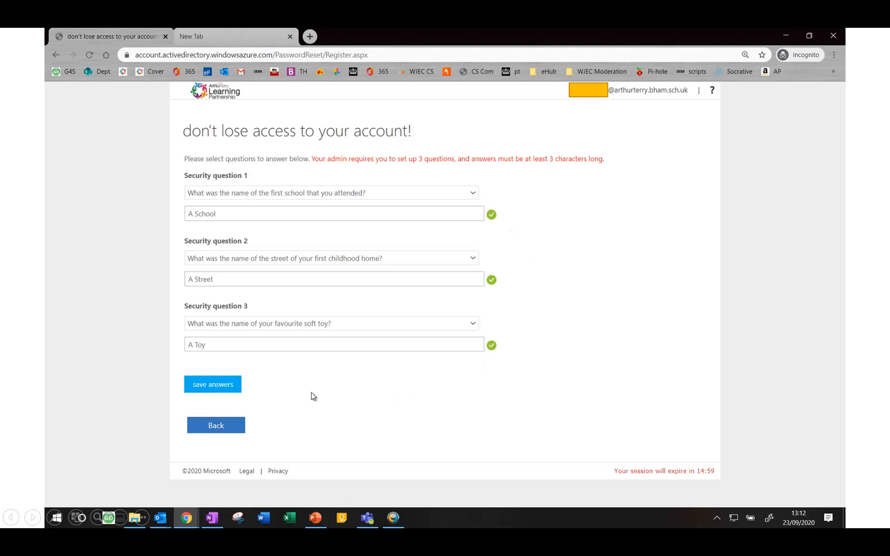
{"action": "left_click", "coordinate": [212, 384]}
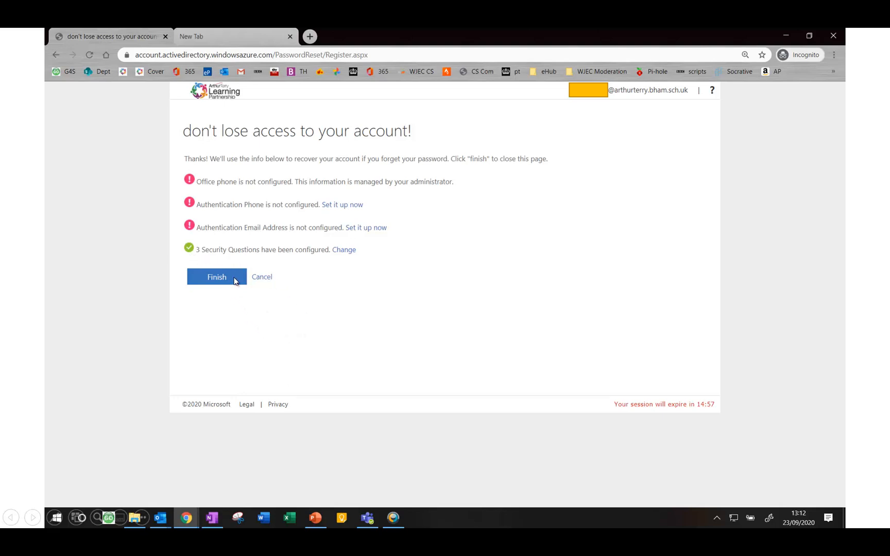
{"action": "left_click", "coordinate": [217, 277]}
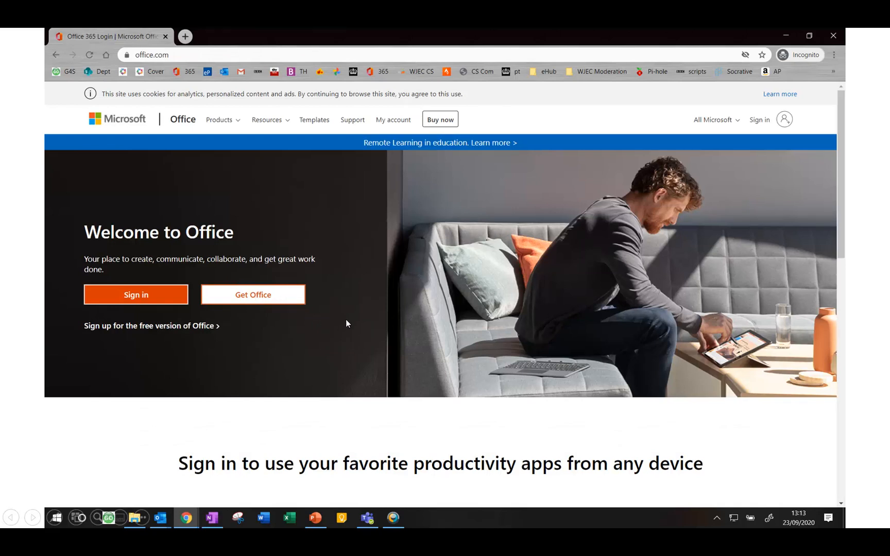
{"action": "mouse_move", "coordinate": [190, 312]}
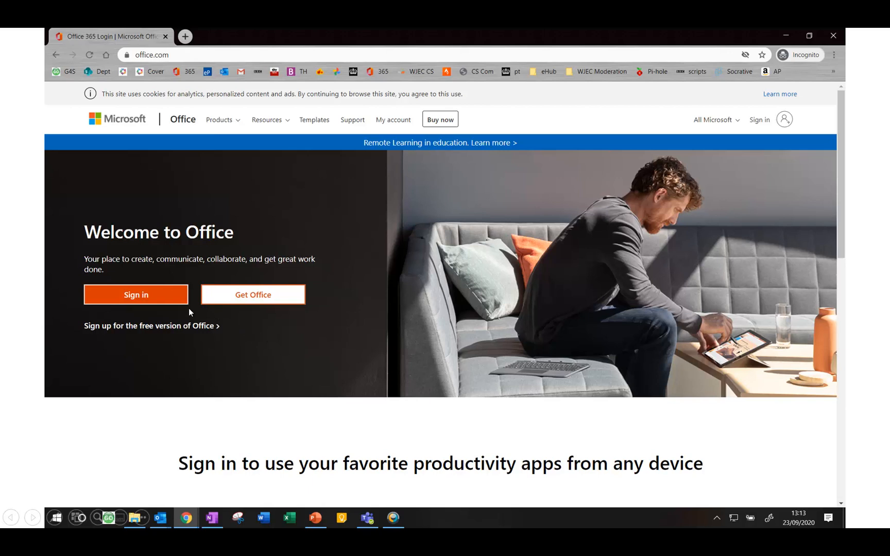
- From office.com, choose 'Can't access your account?' for a work or school account
{"action": "left_click", "coordinate": [136, 295]}
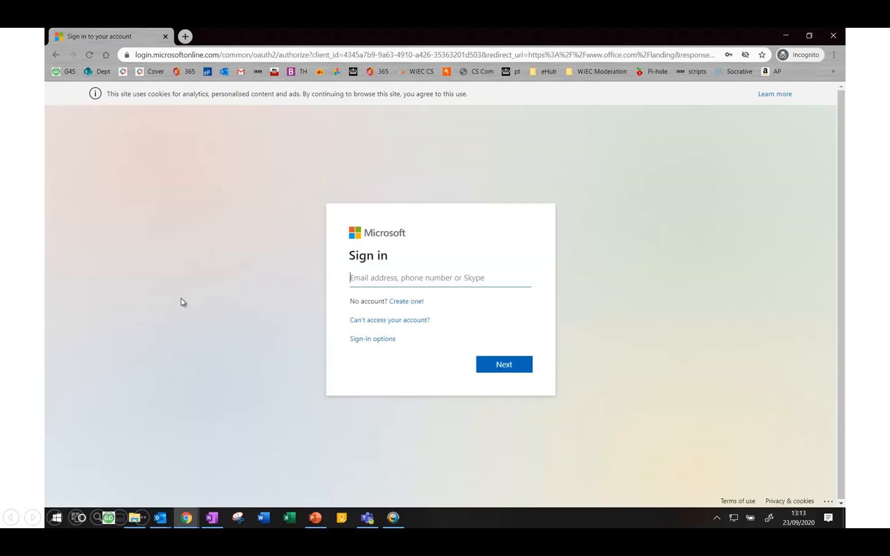
{"action": "mouse_move", "coordinate": [472, 378]}
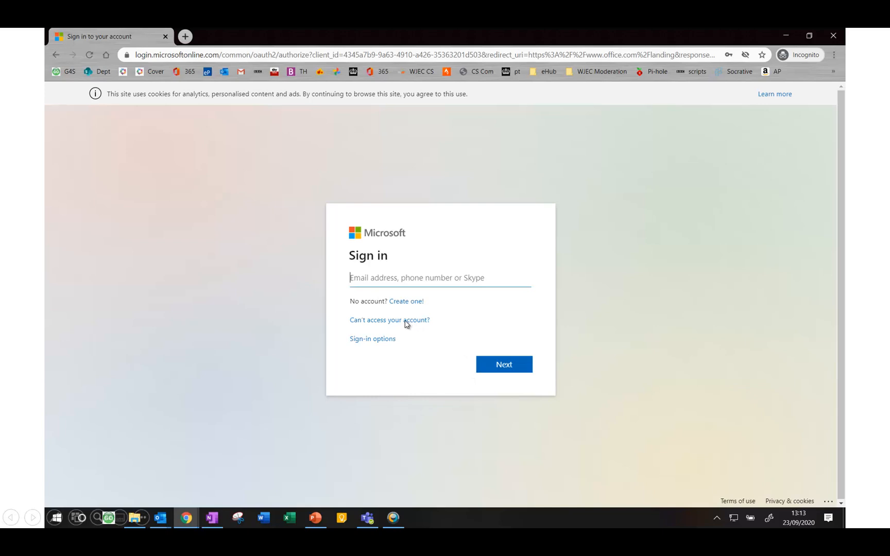
{"action": "left_click", "coordinate": [389, 319]}
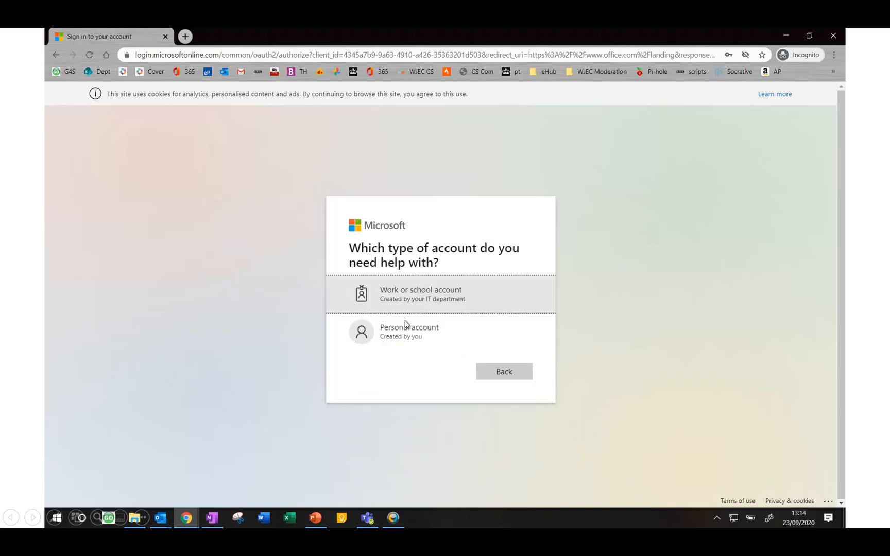
{"action": "mouse_move", "coordinate": [472, 297]}
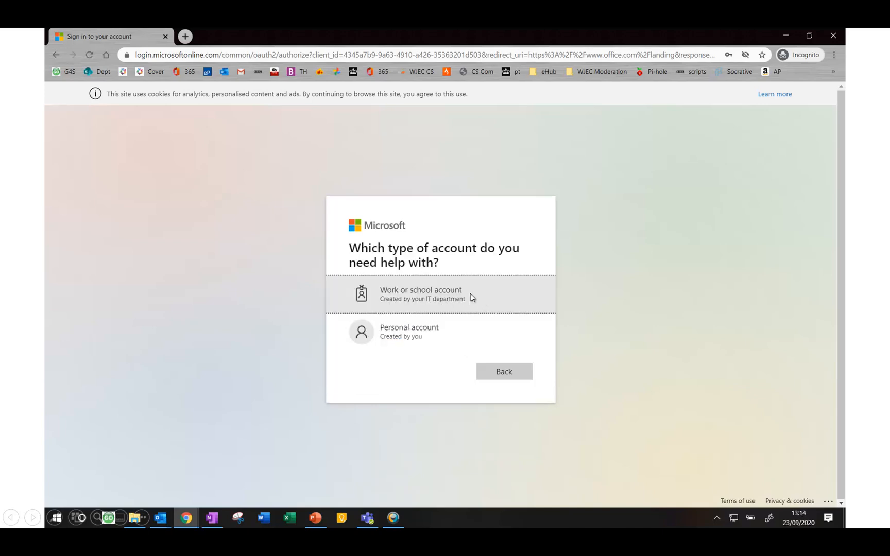
{"action": "left_click", "coordinate": [421, 294]}
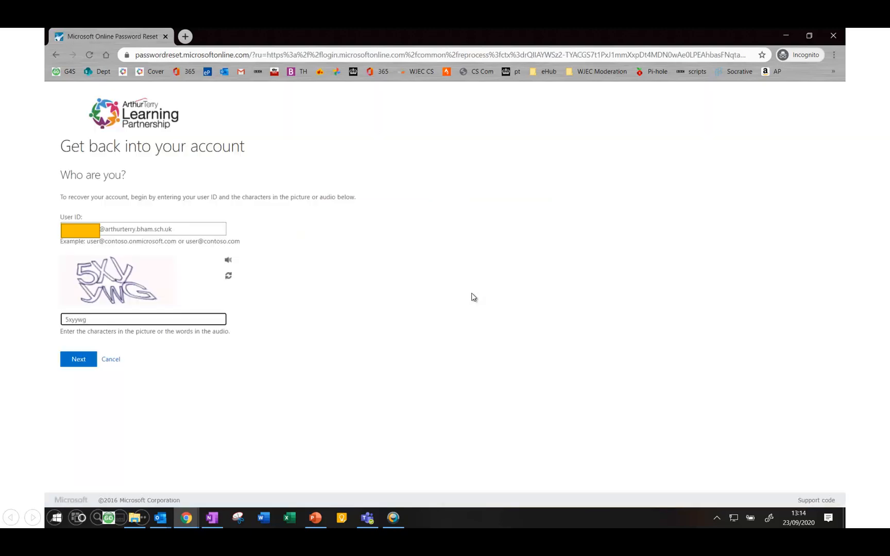
{"action": "mouse_move", "coordinate": [183, 207]}
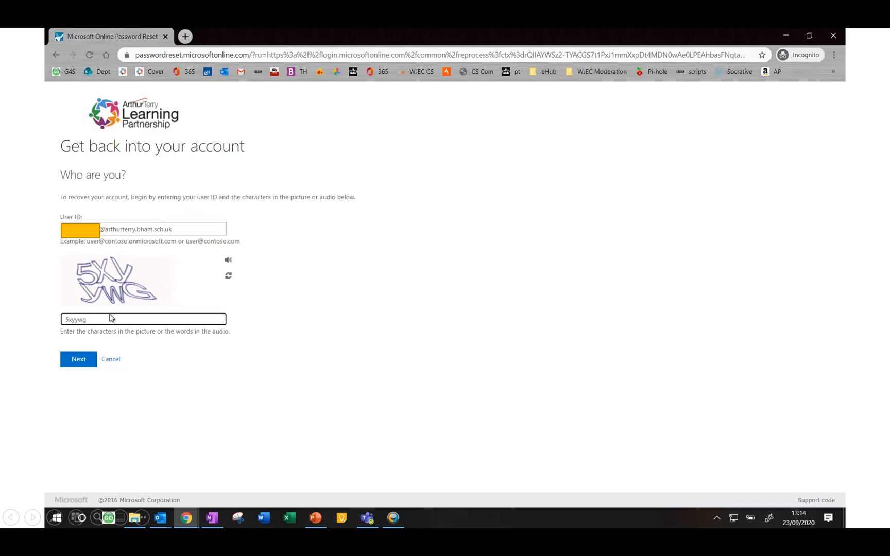
{"action": "mouse_move", "coordinate": [173, 337]}
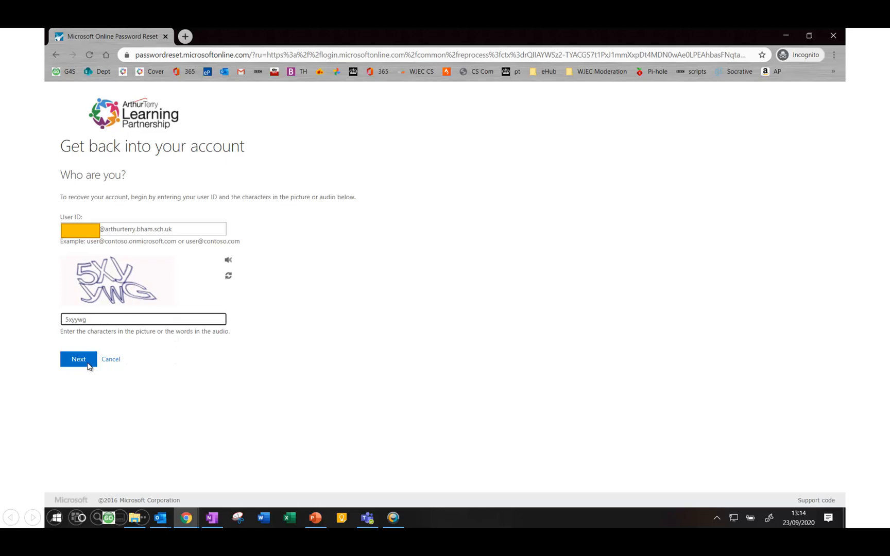
- Submit the user ID and picture characters on the password reset page
{"action": "left_click", "coordinate": [78, 359]}
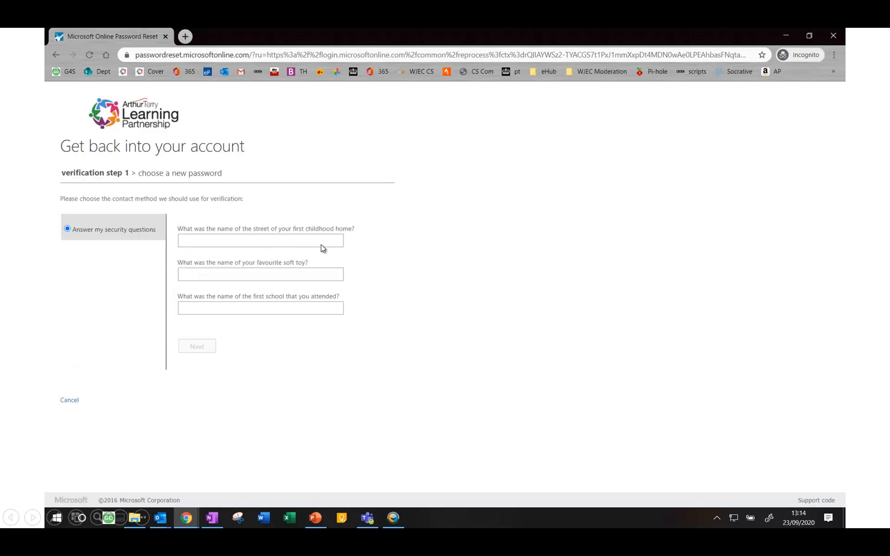
{"action": "mouse_move", "coordinate": [362, 254]}
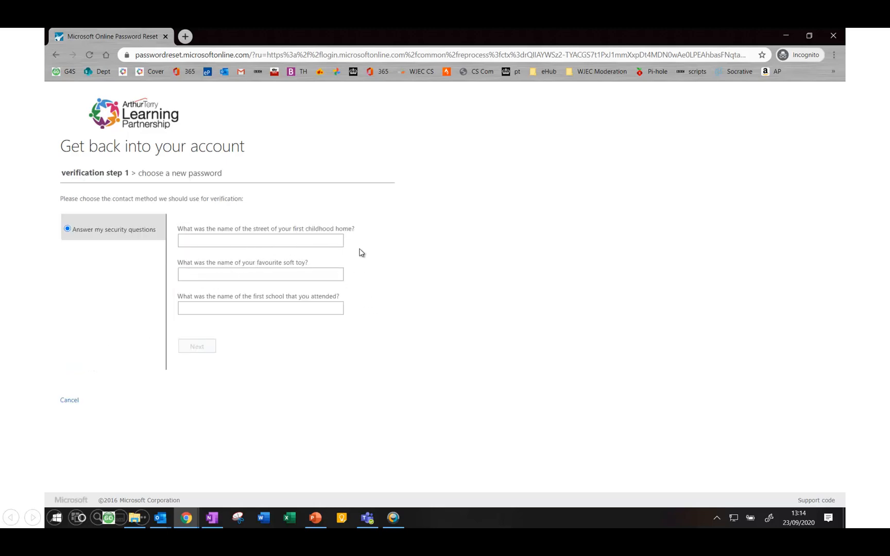
{"action": "mouse_move", "coordinate": [366, 324]}
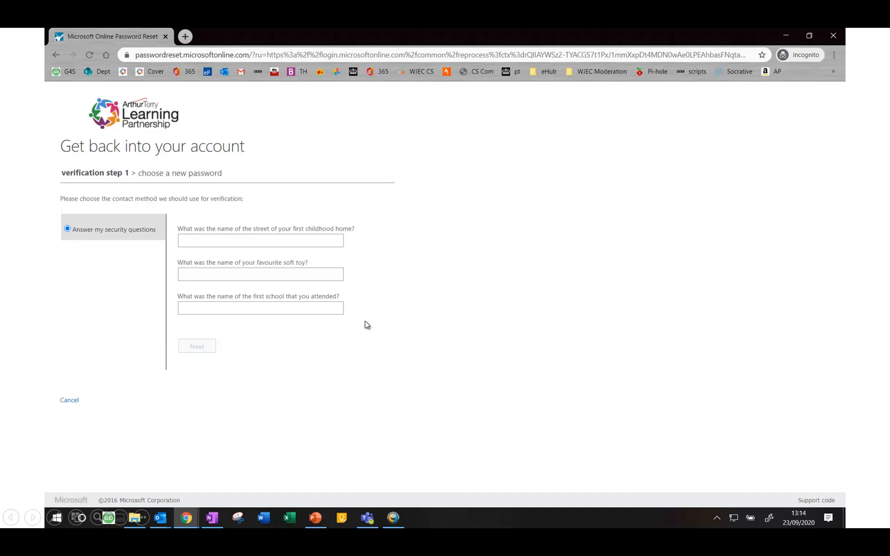
{"action": "mouse_move", "coordinate": [215, 353]}
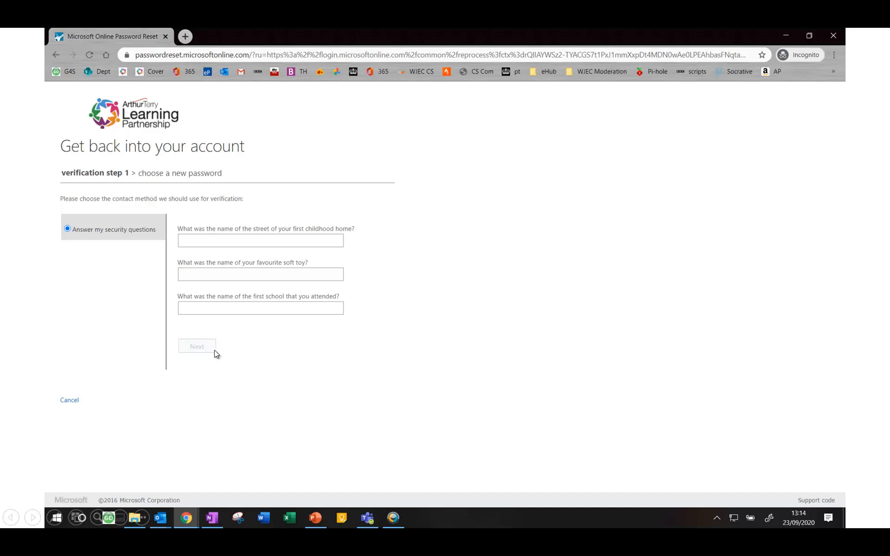
- Submit answers to the three security questions to reach 'choose a new password'
{"action": "left_click", "coordinate": [196, 346]}
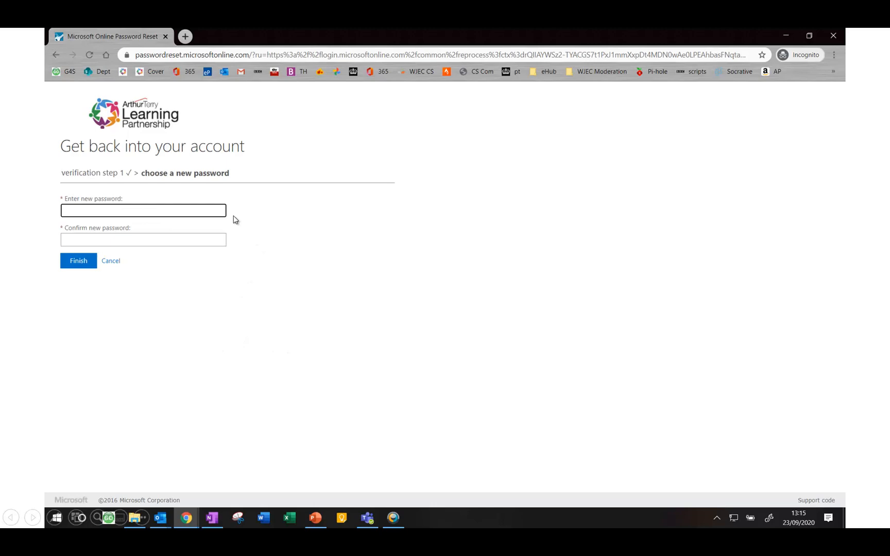